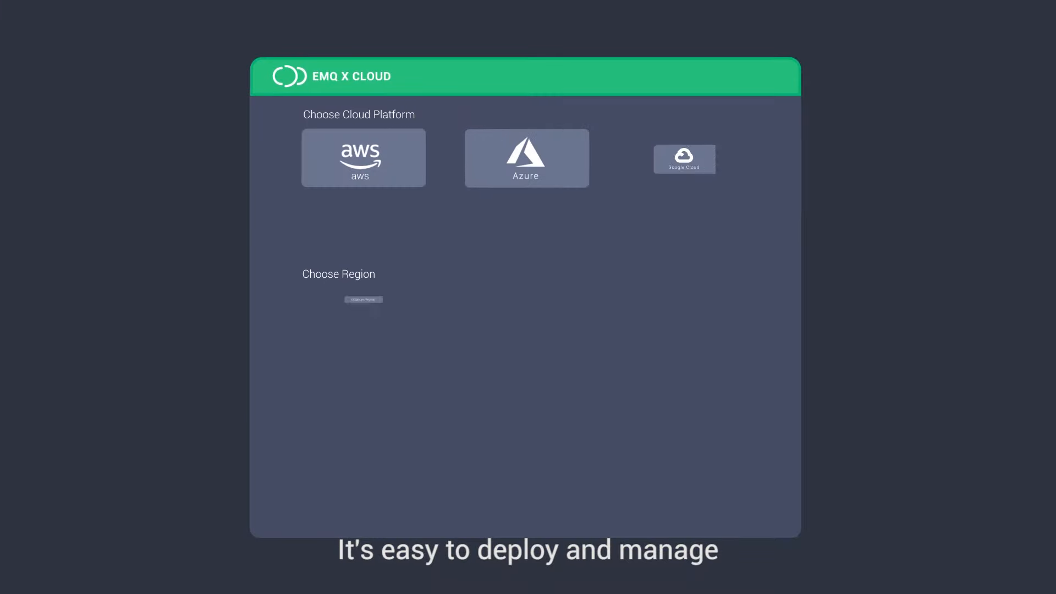
# - Choose AWS, region US East (N. Virginia), and the 5,000 conn/10,000tps specification
pyautogui.click(363, 158)
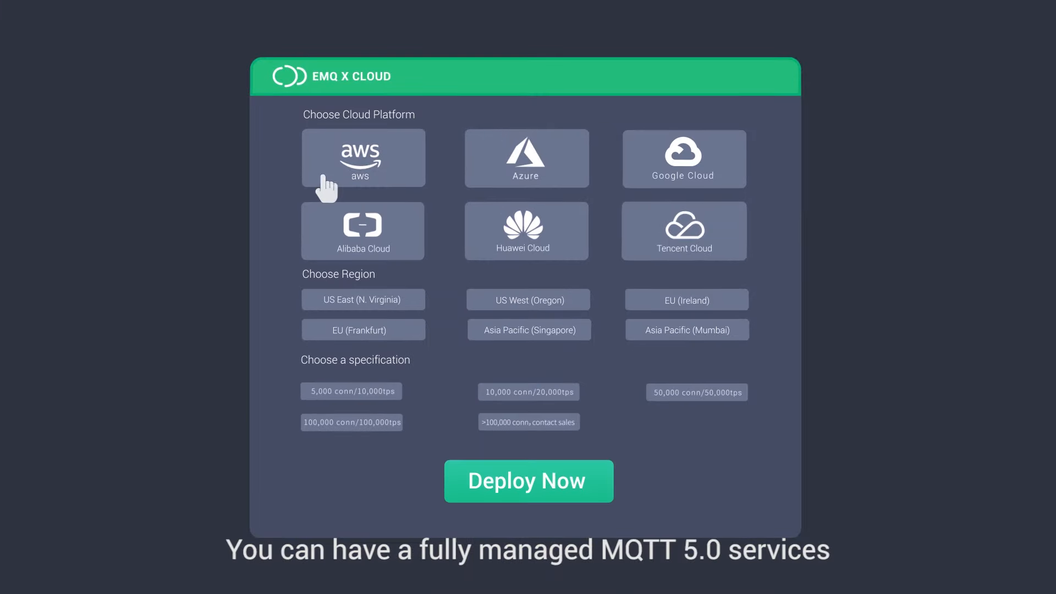
pyautogui.click(363, 158)
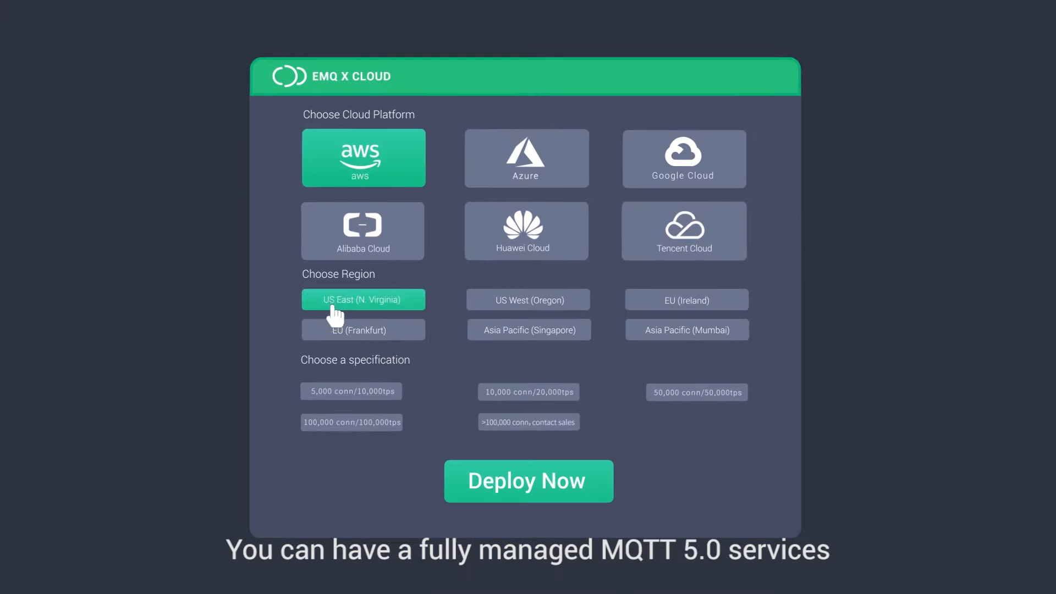
pyautogui.click(350, 391)
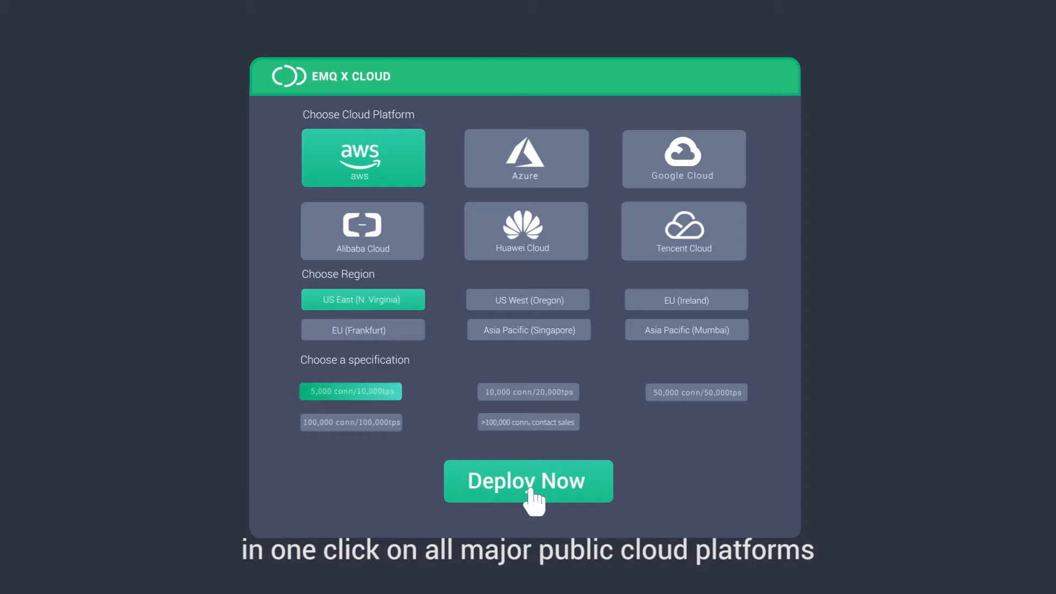
# - Submit the AWS US East 5,000-connection deployment with Deploy Now
pyautogui.click(528, 480)
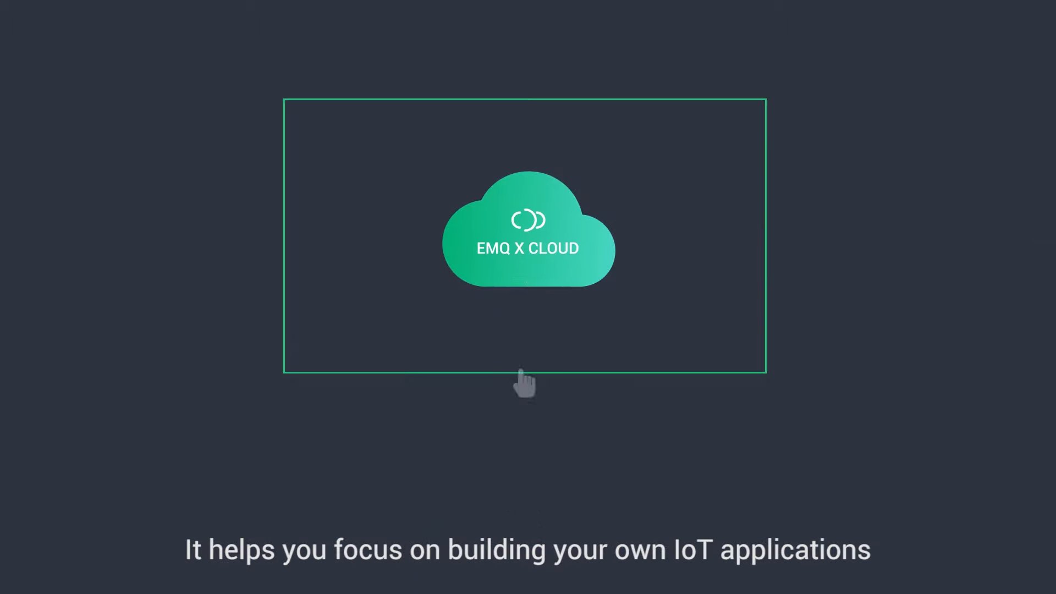